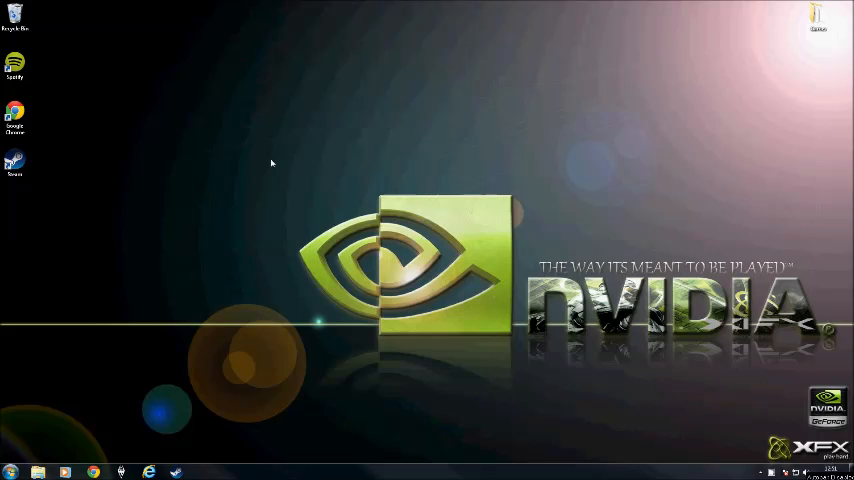
{"action": "mouse_move", "coordinate": [284, 151]}
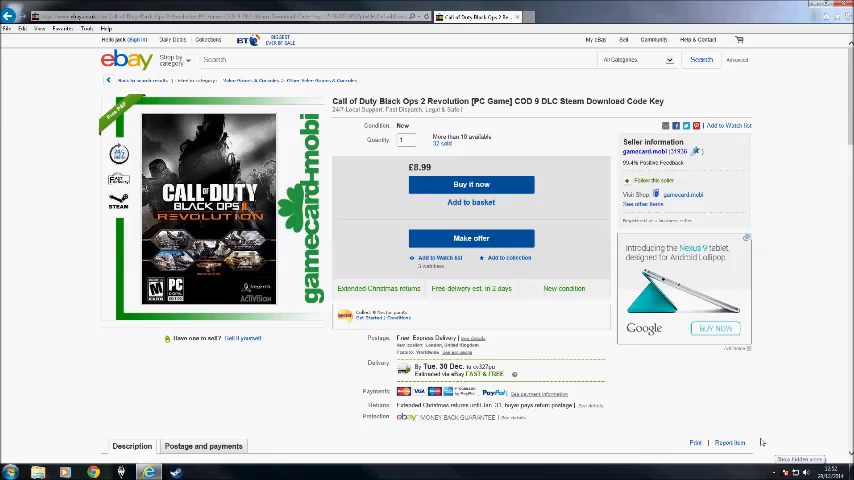
{"action": "mouse_move", "coordinate": [705, 314]}
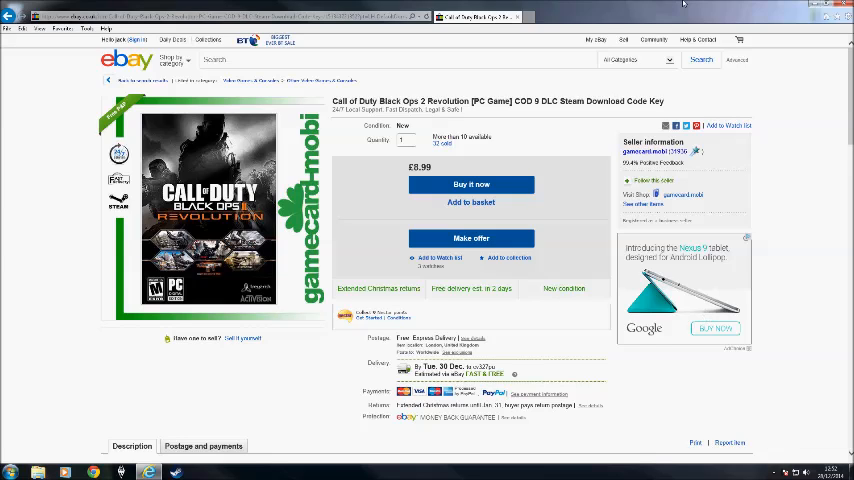
{"action": "mouse_move", "coordinate": [790, 5]}
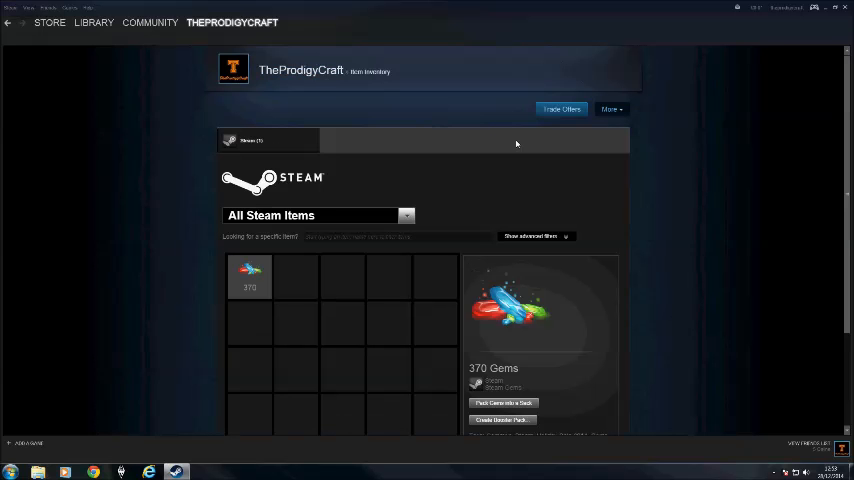
{"action": "mouse_move", "coordinate": [628, 324]}
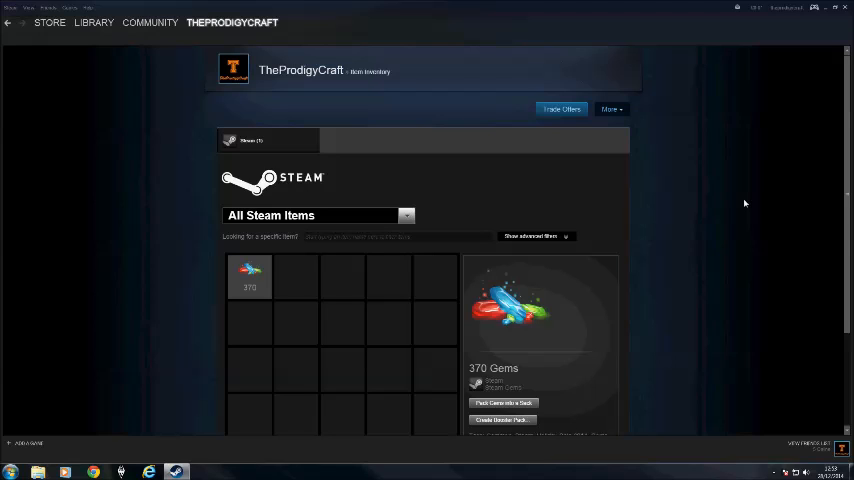
{"action": "mouse_move", "coordinate": [843, 75]}
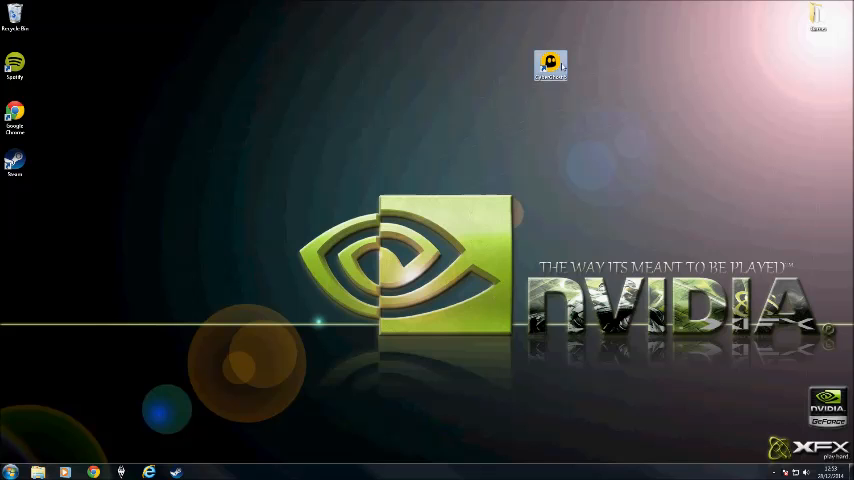
- Launch CyberGhost 5 from the desktop and close the New Year 'Upgrade now' popup
{"action": "double_click", "coordinate": [550, 65]}
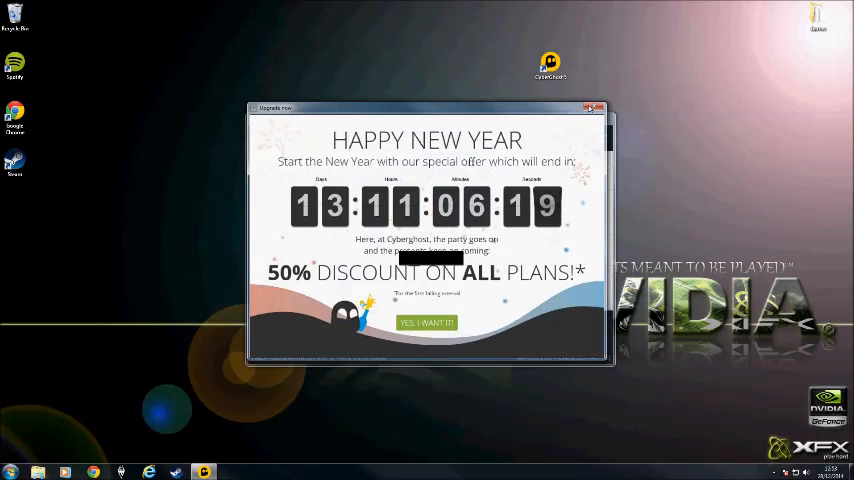
{"action": "left_click", "coordinate": [595, 108]}
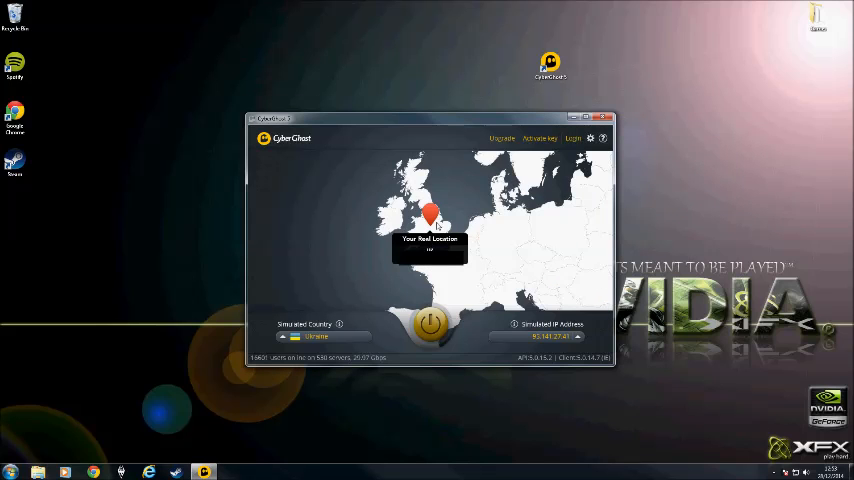
{"action": "mouse_move", "coordinate": [547, 274]}
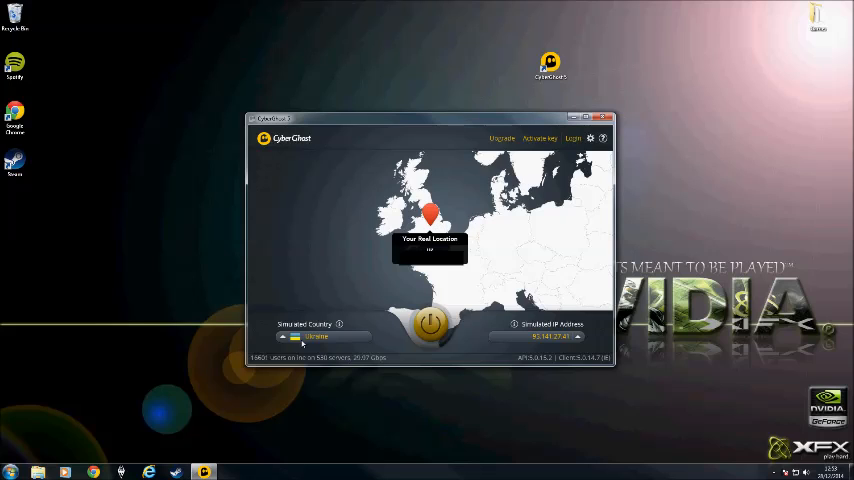
{"action": "mouse_move", "coordinate": [460, 358]}
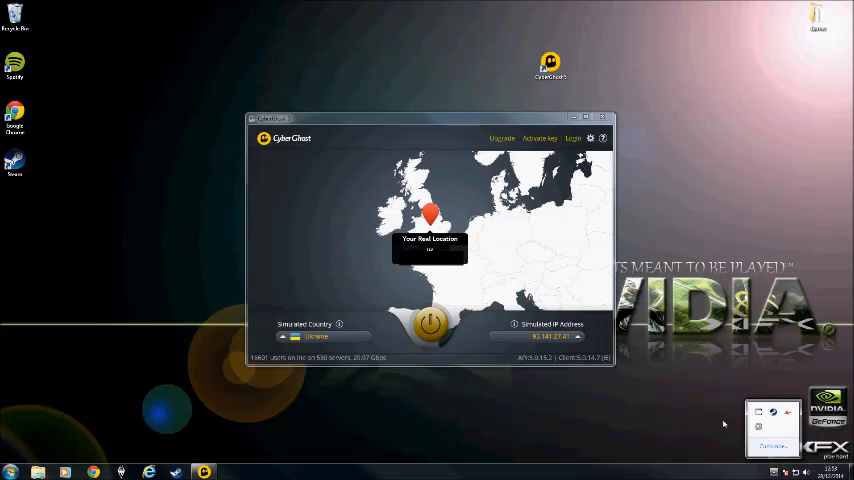
{"action": "left_click", "coordinate": [775, 425]}
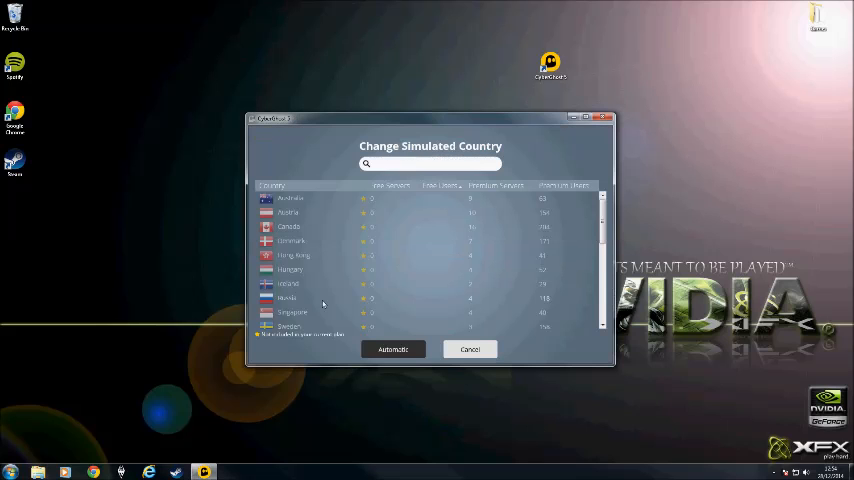
{"action": "scroll", "scroll_direction": "down", "scroll_amount": 3}
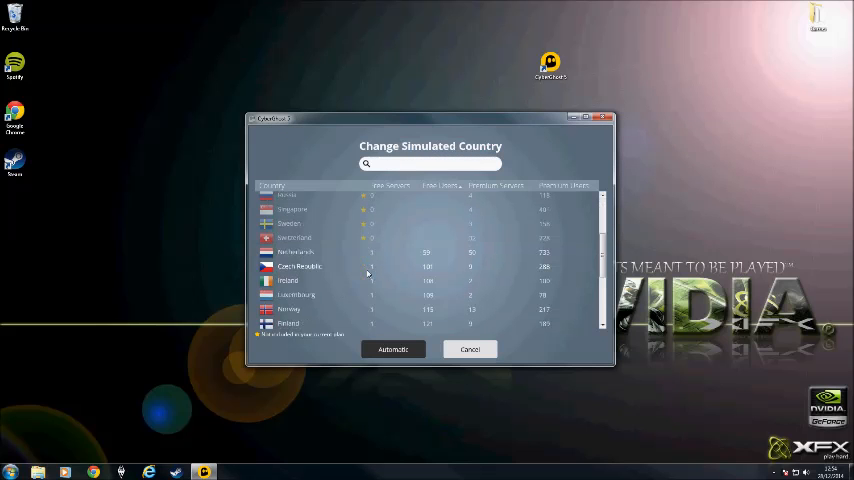
{"action": "scroll", "scroll_direction": "down", "scroll_amount": 3}
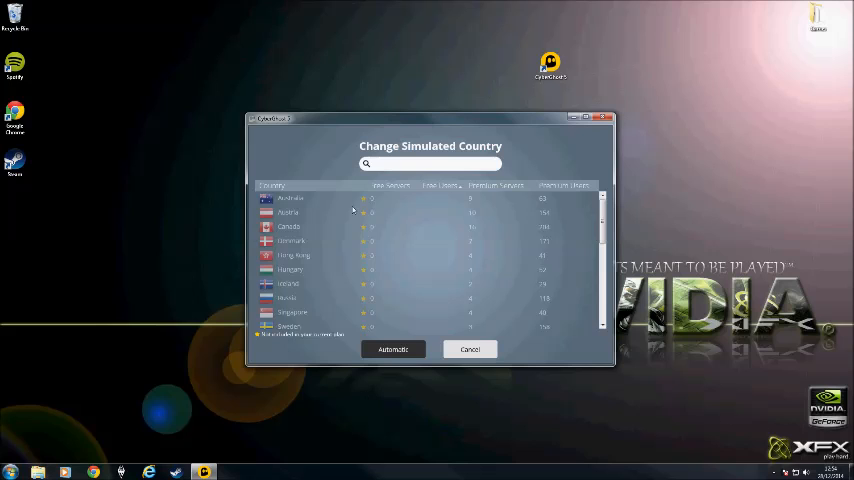
{"action": "scroll", "scroll_direction": "down", "scroll_amount": 3}
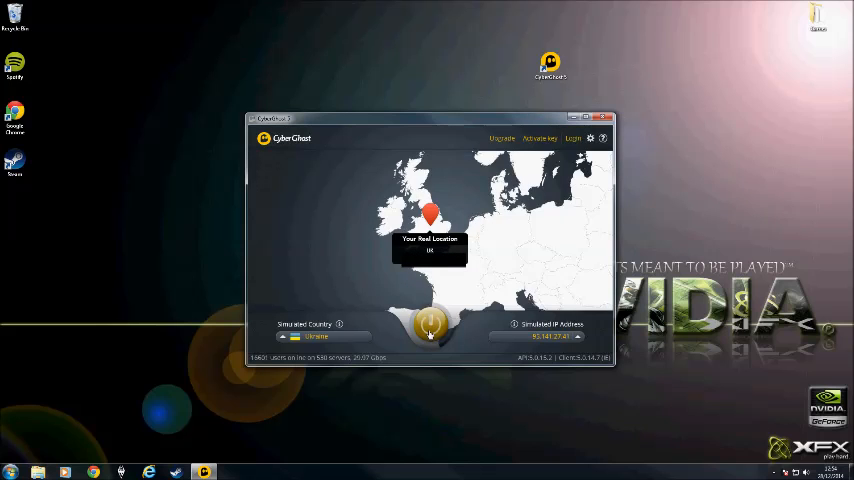
- Connect the VPN with the yellow power button, getting a Kiev, Ukraine IP
{"action": "left_click", "coordinate": [430, 325]}
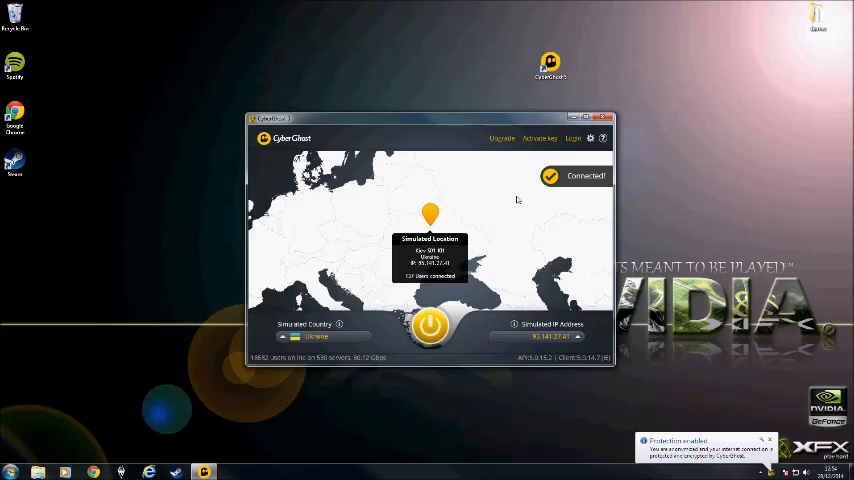
{"action": "mouse_move", "coordinate": [481, 232]}
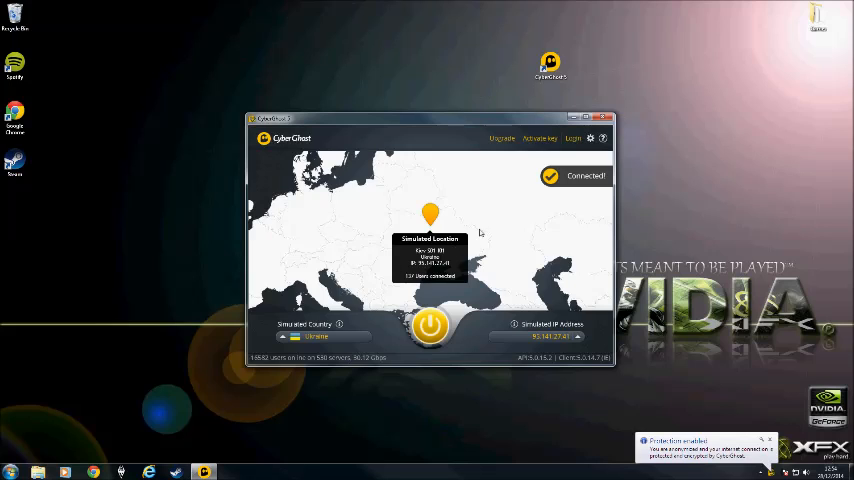